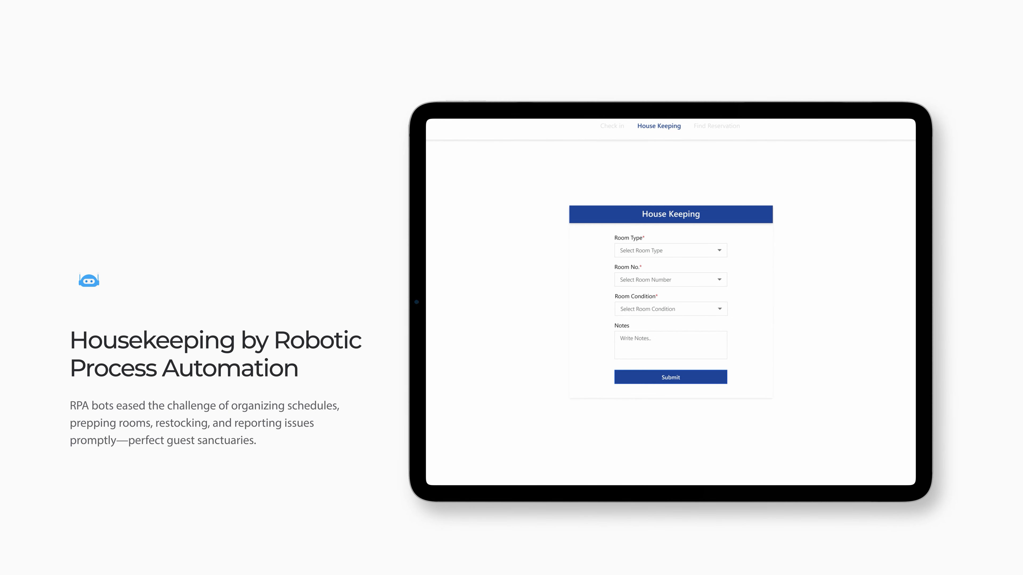
scroll("down", 3)
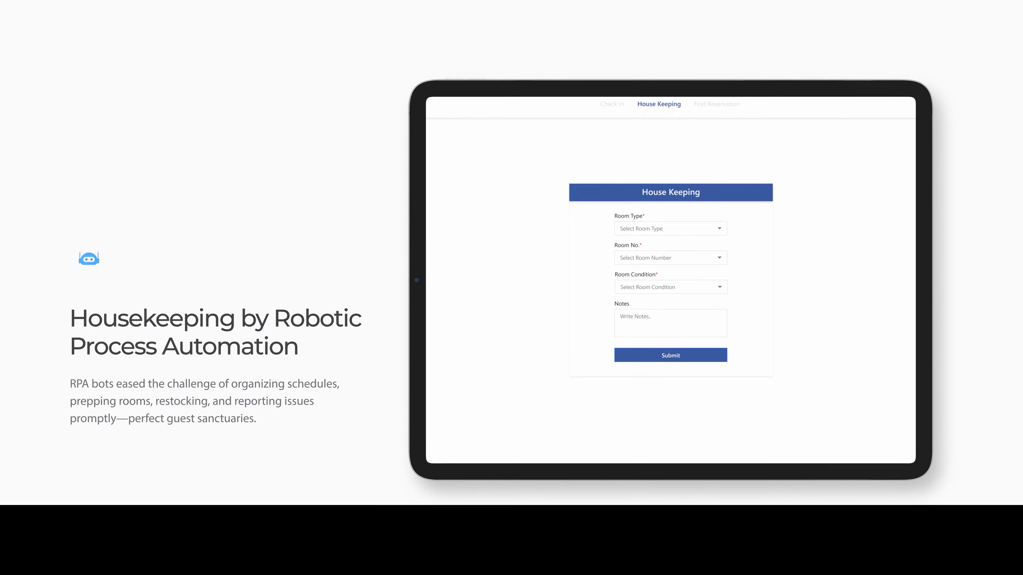